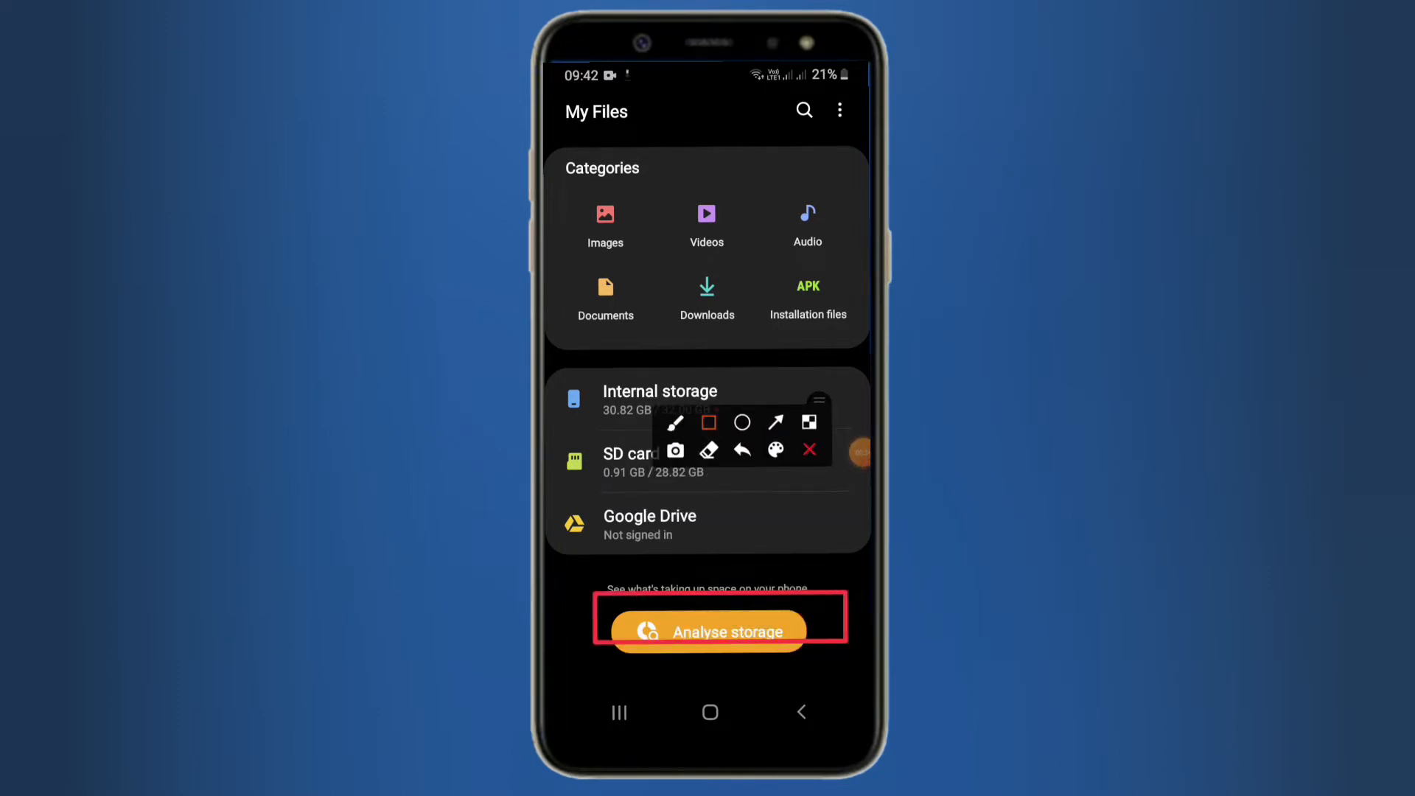
# Step: Analyse storage in My Files, showing internal storage 96% used, 30.83 GB of 32.00 GB
pyautogui.click(721, 633)
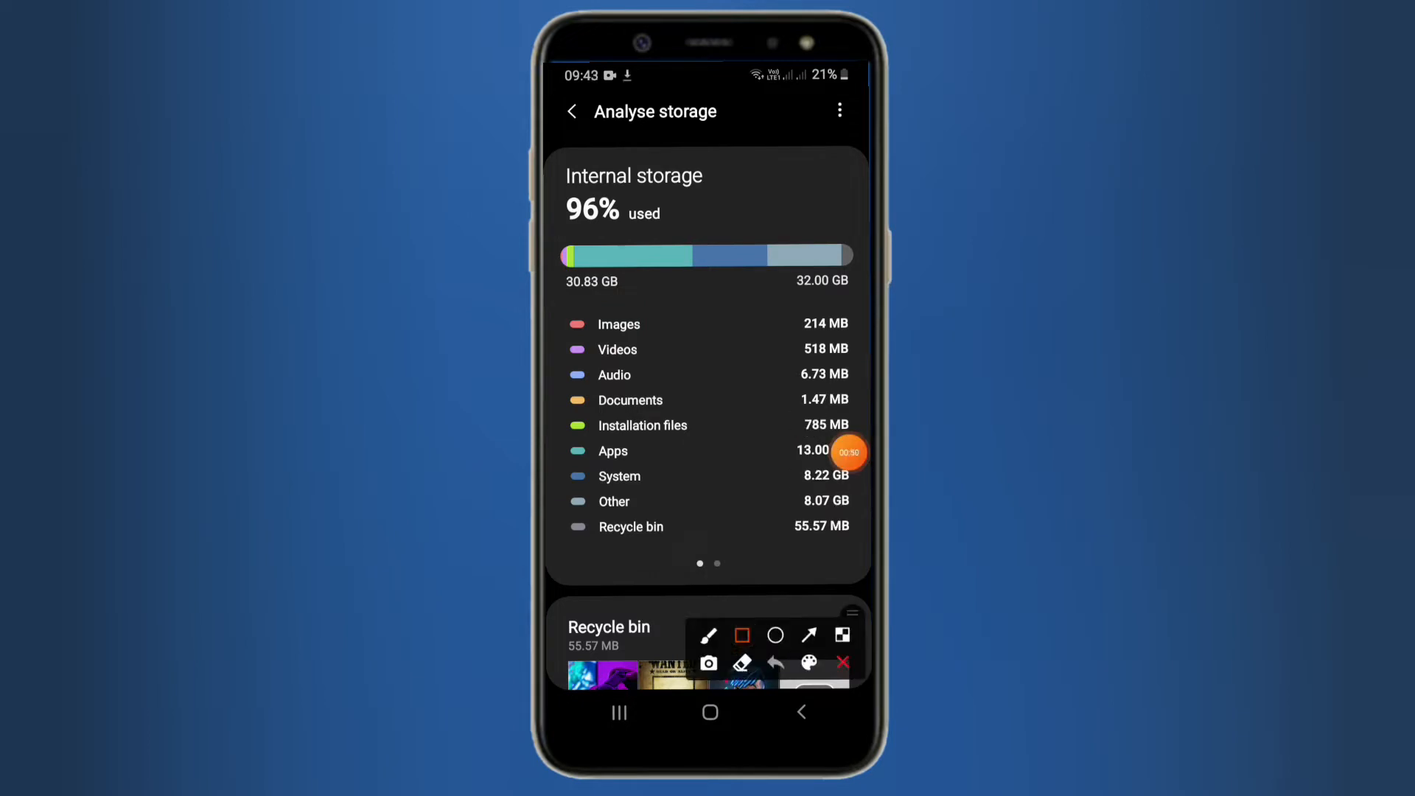
# Step: Leave the storage analysis and bring up the phone's app drawer
pyautogui.click(824, 280)
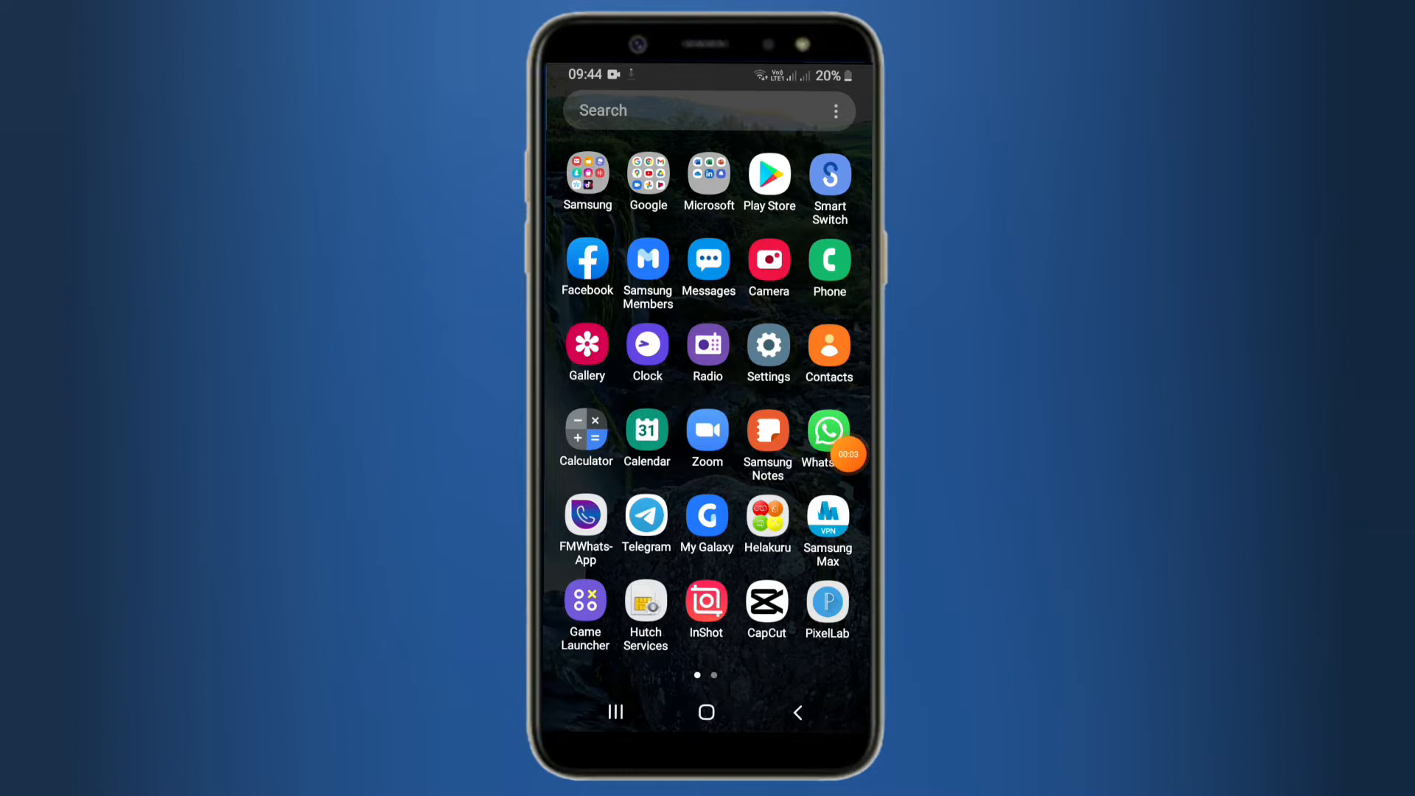
# Step: Search Play Store for 'swap no root' and confirm SWAP - No ROOT is installed
pyautogui.click(768, 171)
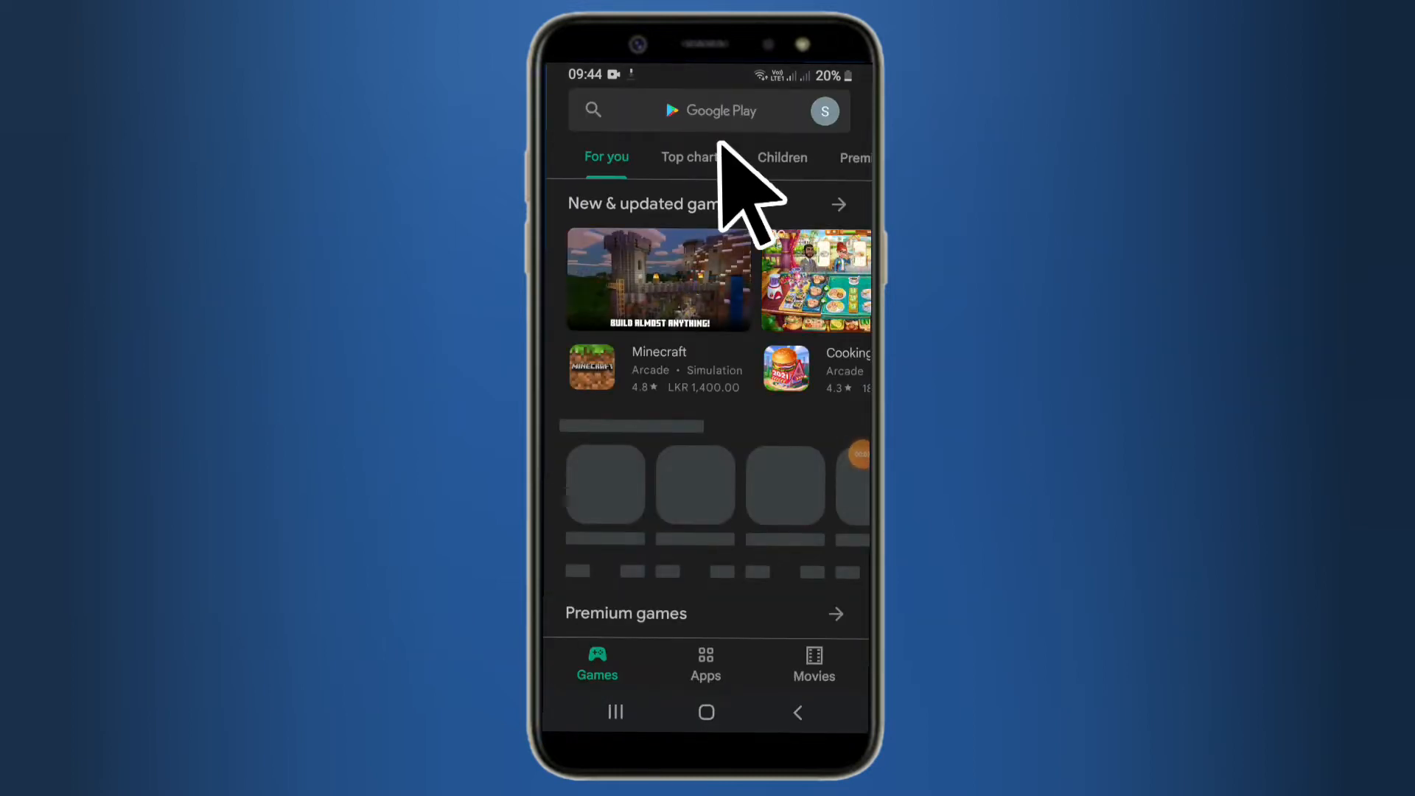
pyautogui.click(709, 110)
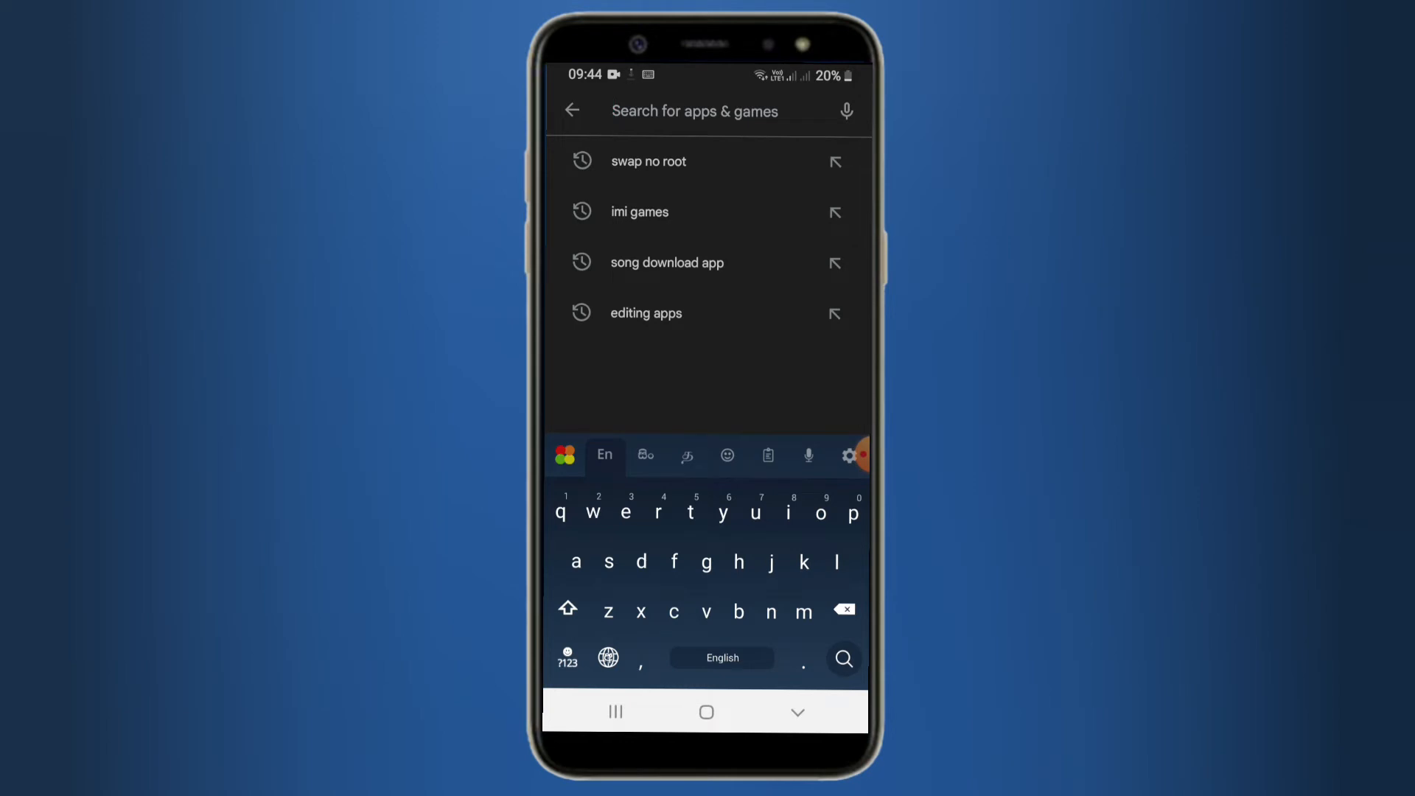
pyautogui.click(649, 161)
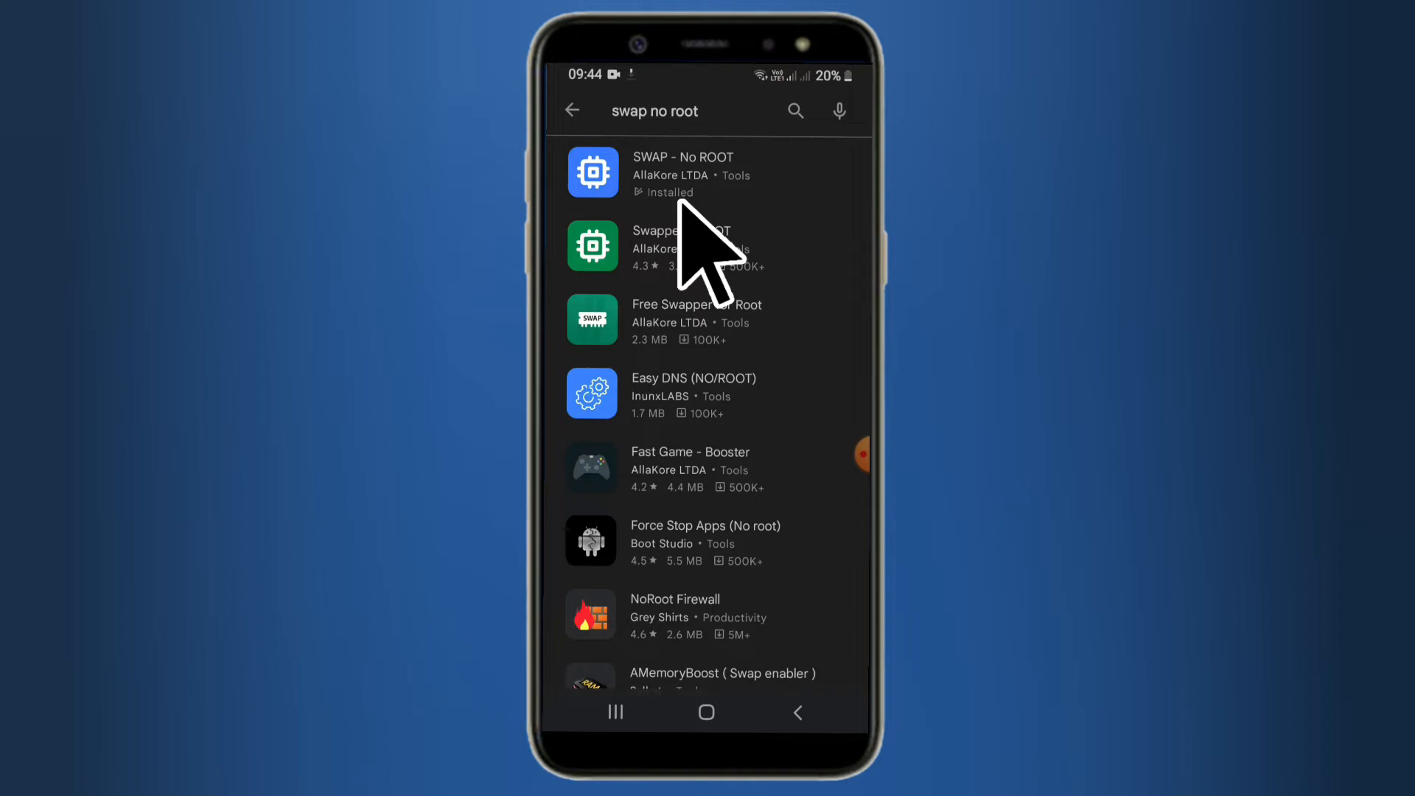
pyautogui.click(683, 174)
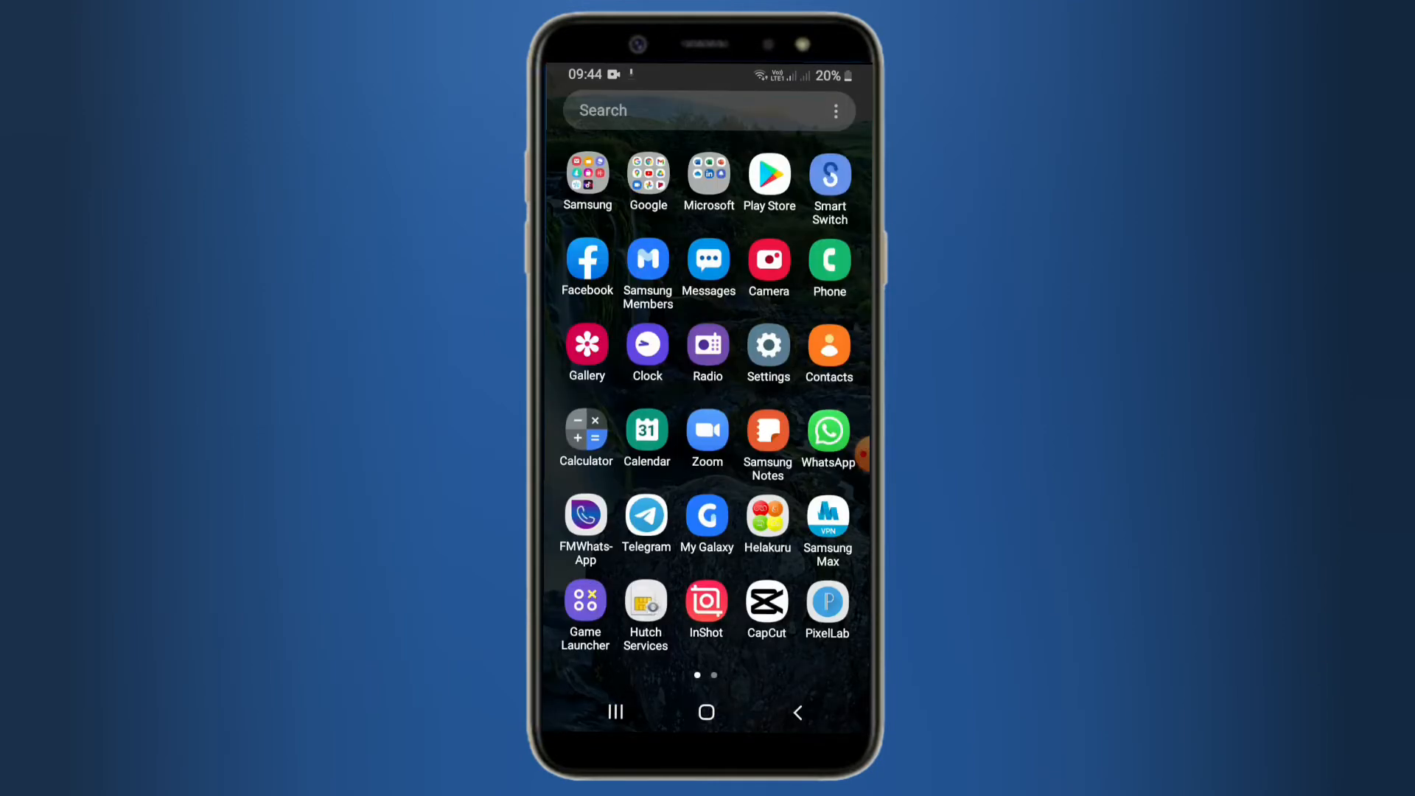
# Step: Launch SWAP - No ROOT from the second app page, showing a 1000 MB swap size
pyautogui.hscroll(-3)
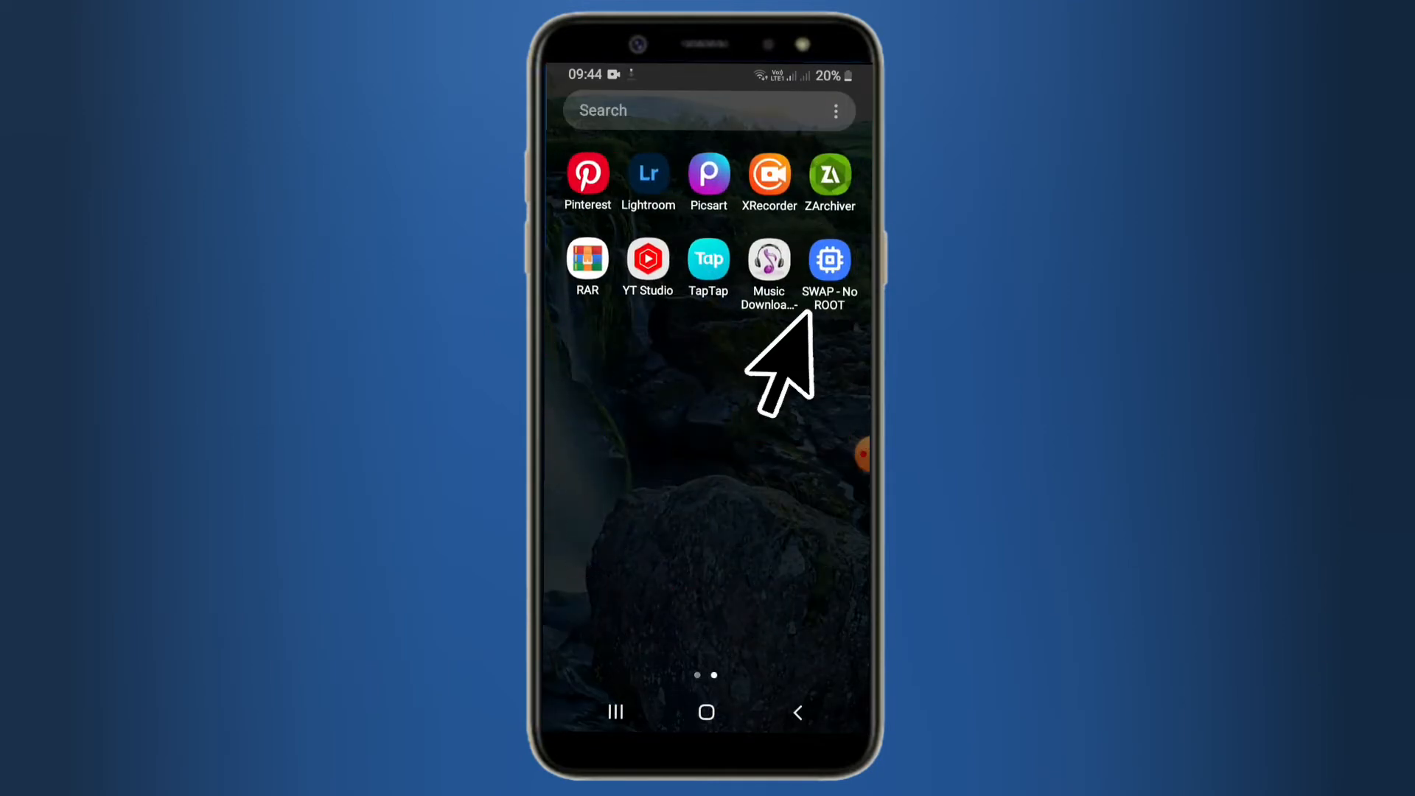
pyautogui.click(829, 259)
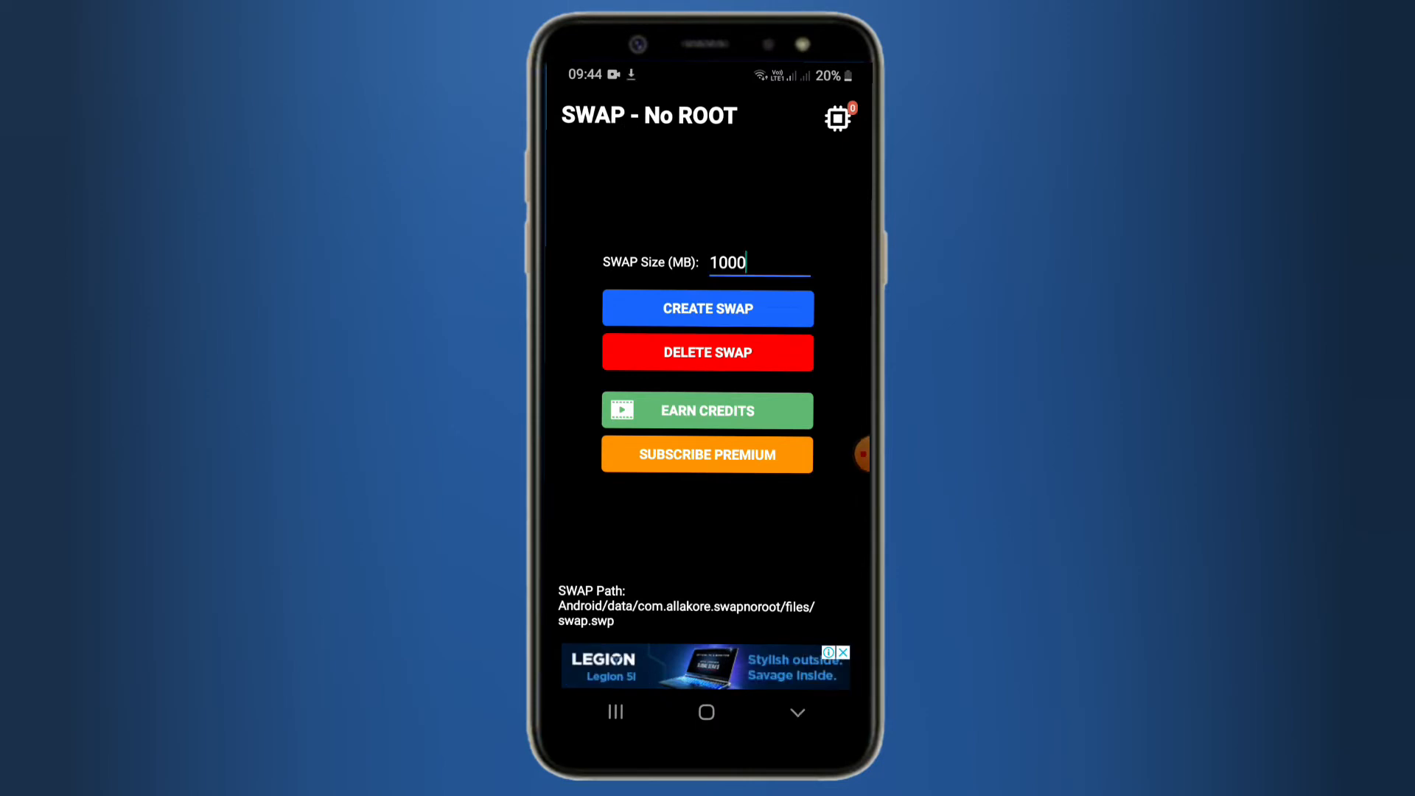
# Step: Keep the swap size at 1000 MB and start creation, prompting for 1 credit
pyautogui.click(726, 263)
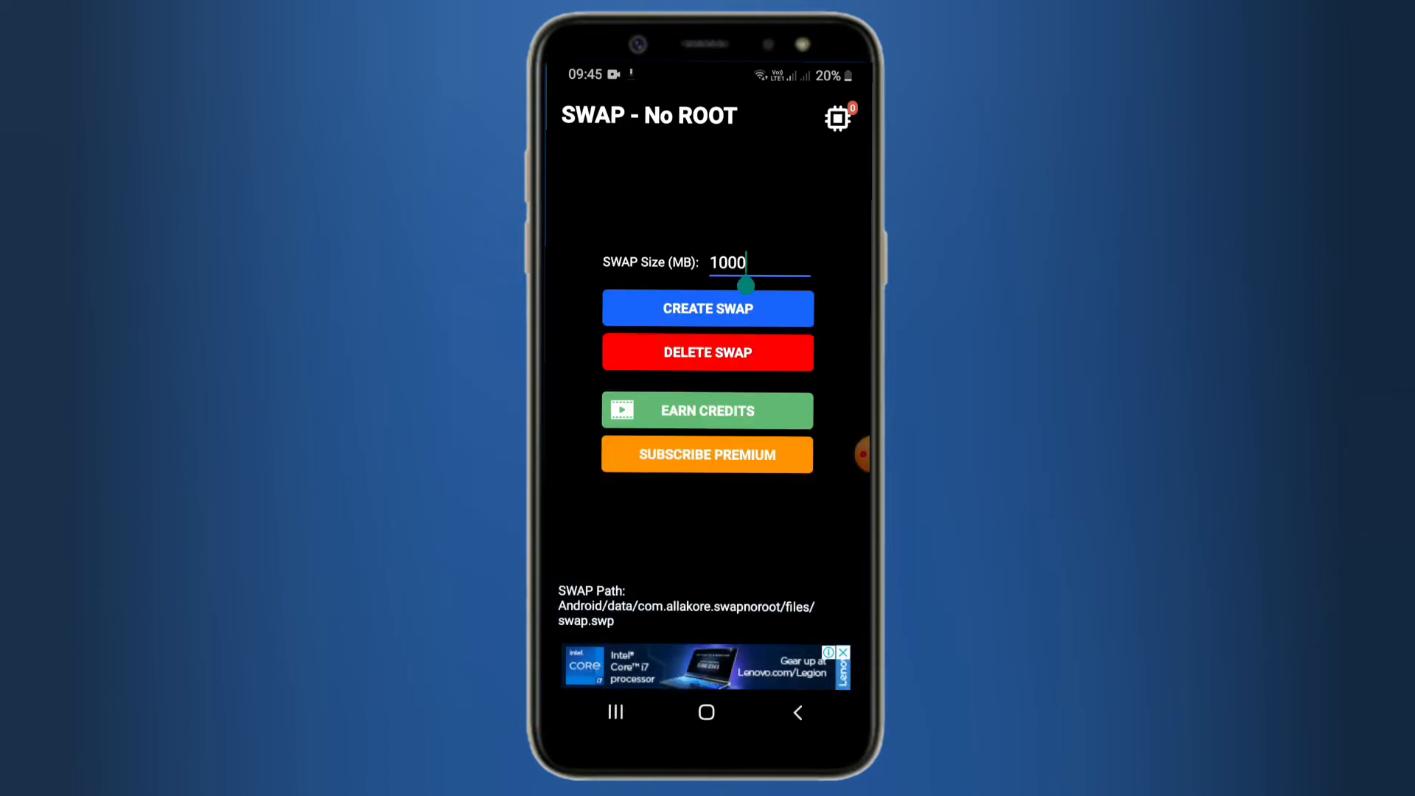
pyautogui.moveTo(767, 388)
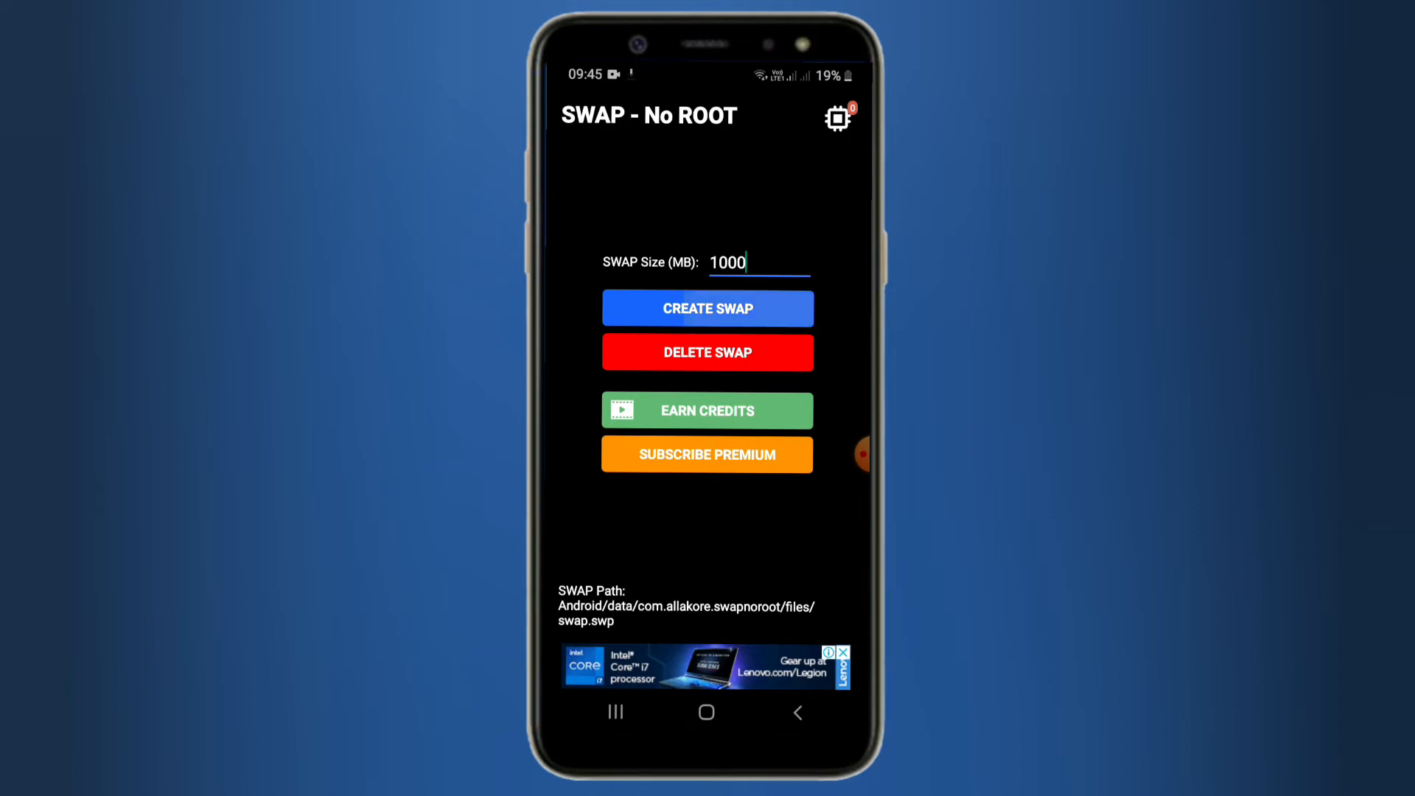
pyautogui.click(706, 308)
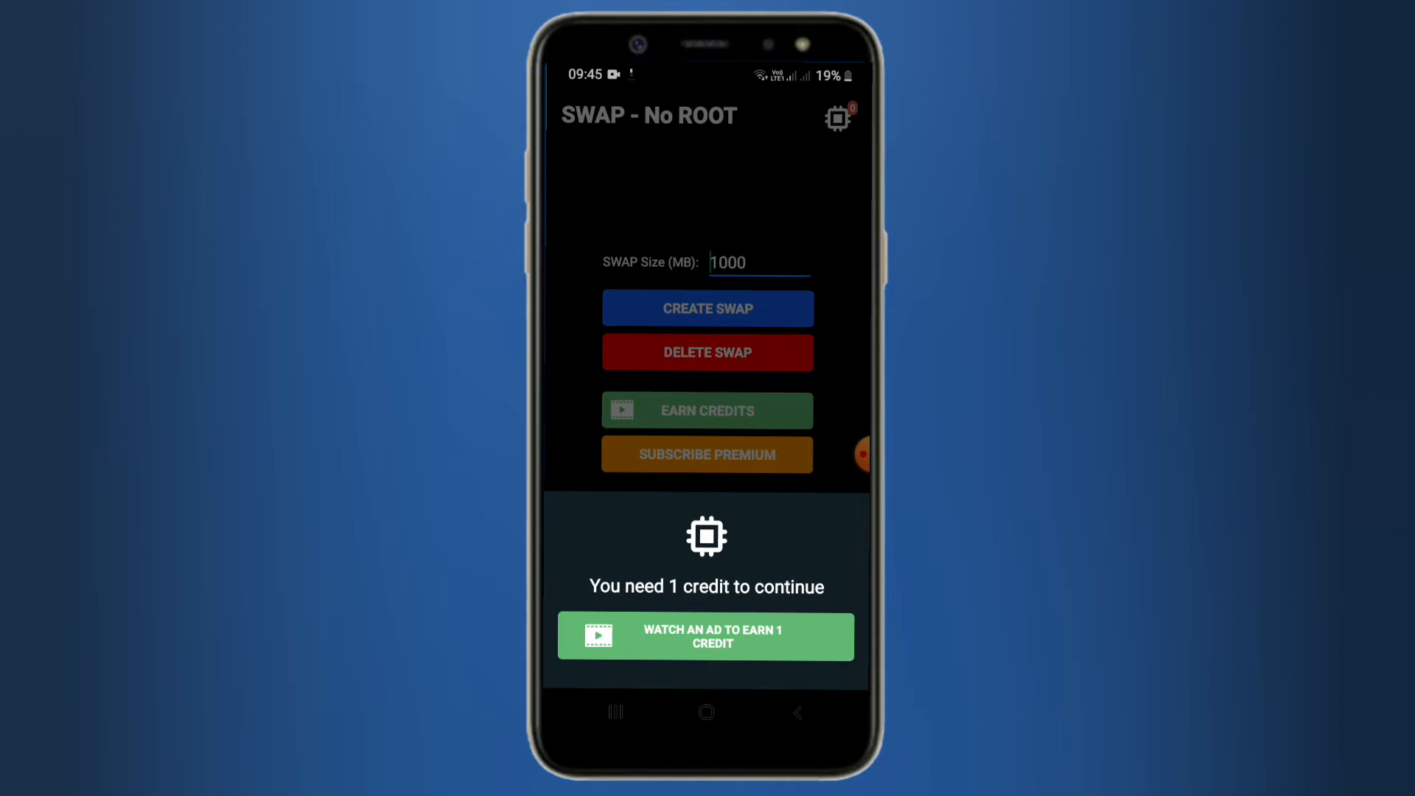
# Step: Watch an ad to earn 1 credit, reaching the 1000 MB storage confirmation
pyautogui.click(706, 637)
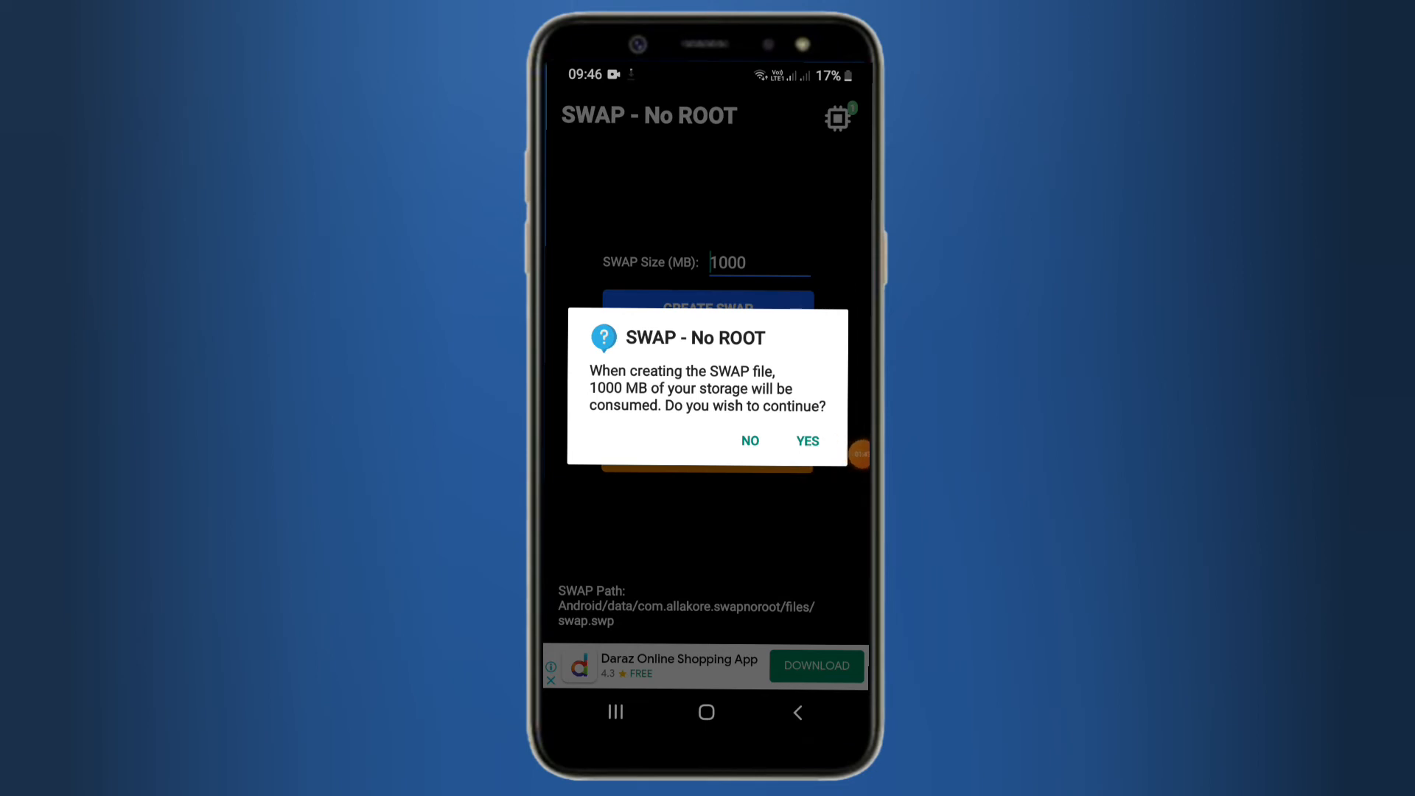
# Step: Confirm using 1000 MB of storage and acknowledge the swap file was created successfully
pyautogui.click(807, 441)
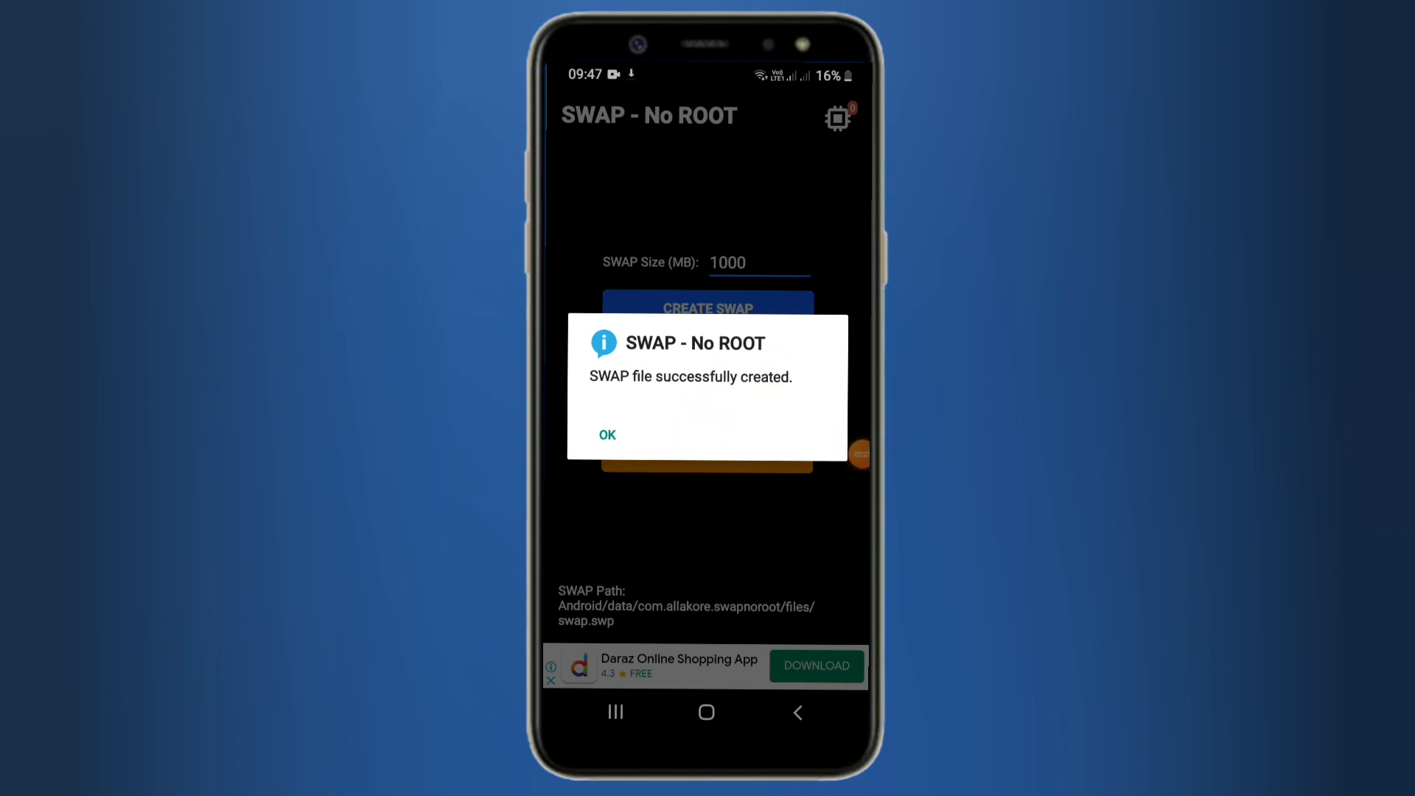
pyautogui.click(605, 433)
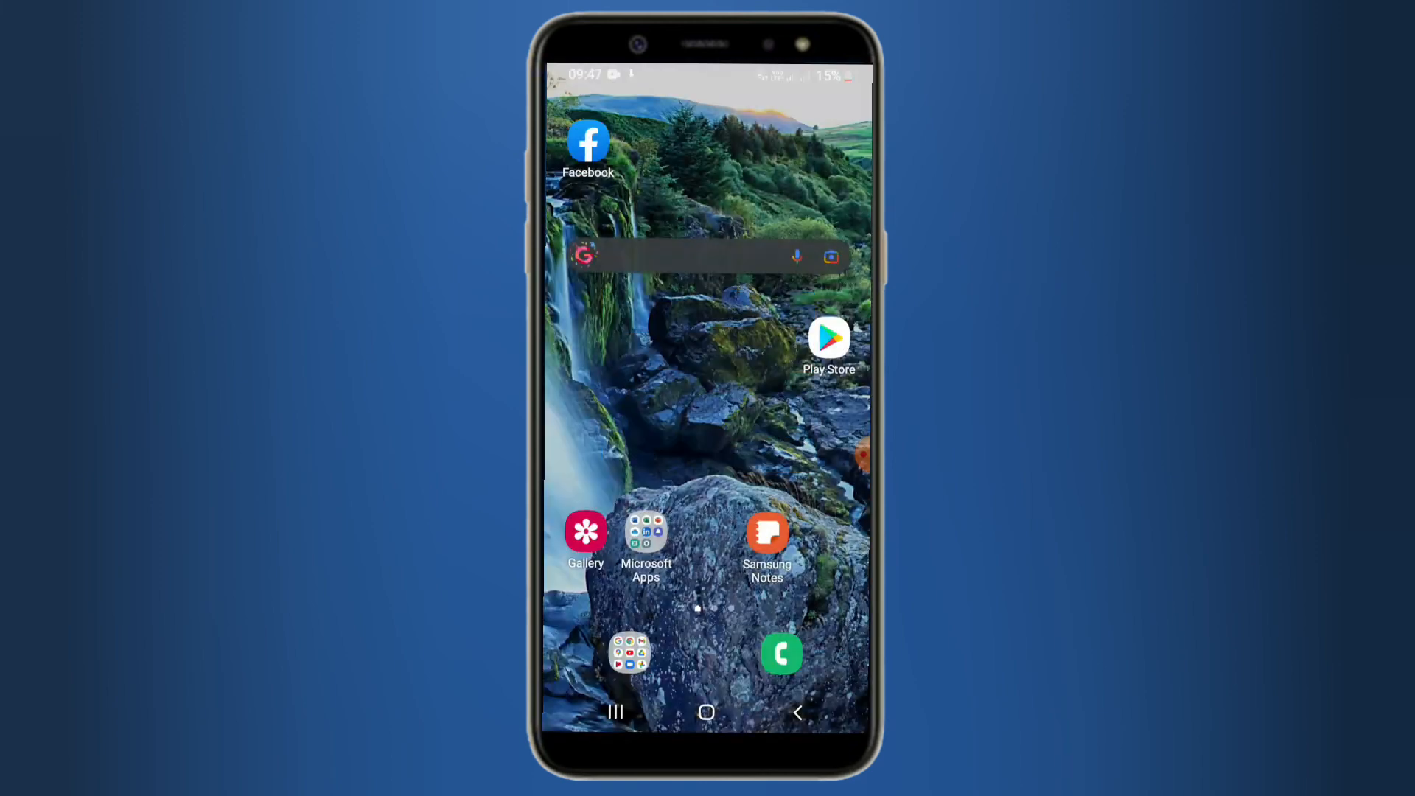
# Step: Recheck storage in My Files, now reading 31.08 GB of 32.00 GB used
pyautogui.hscroll(-3)
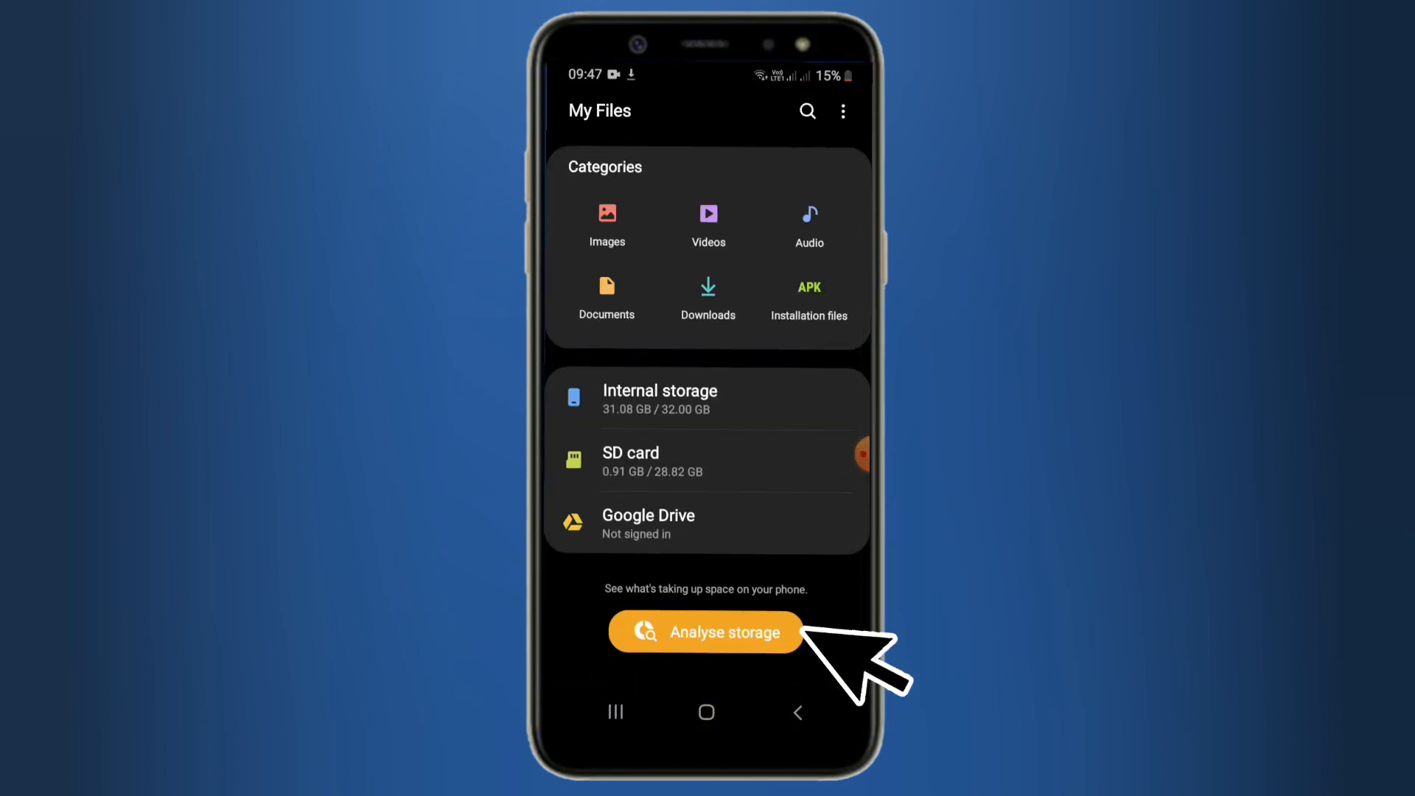
pyautogui.click(705, 632)
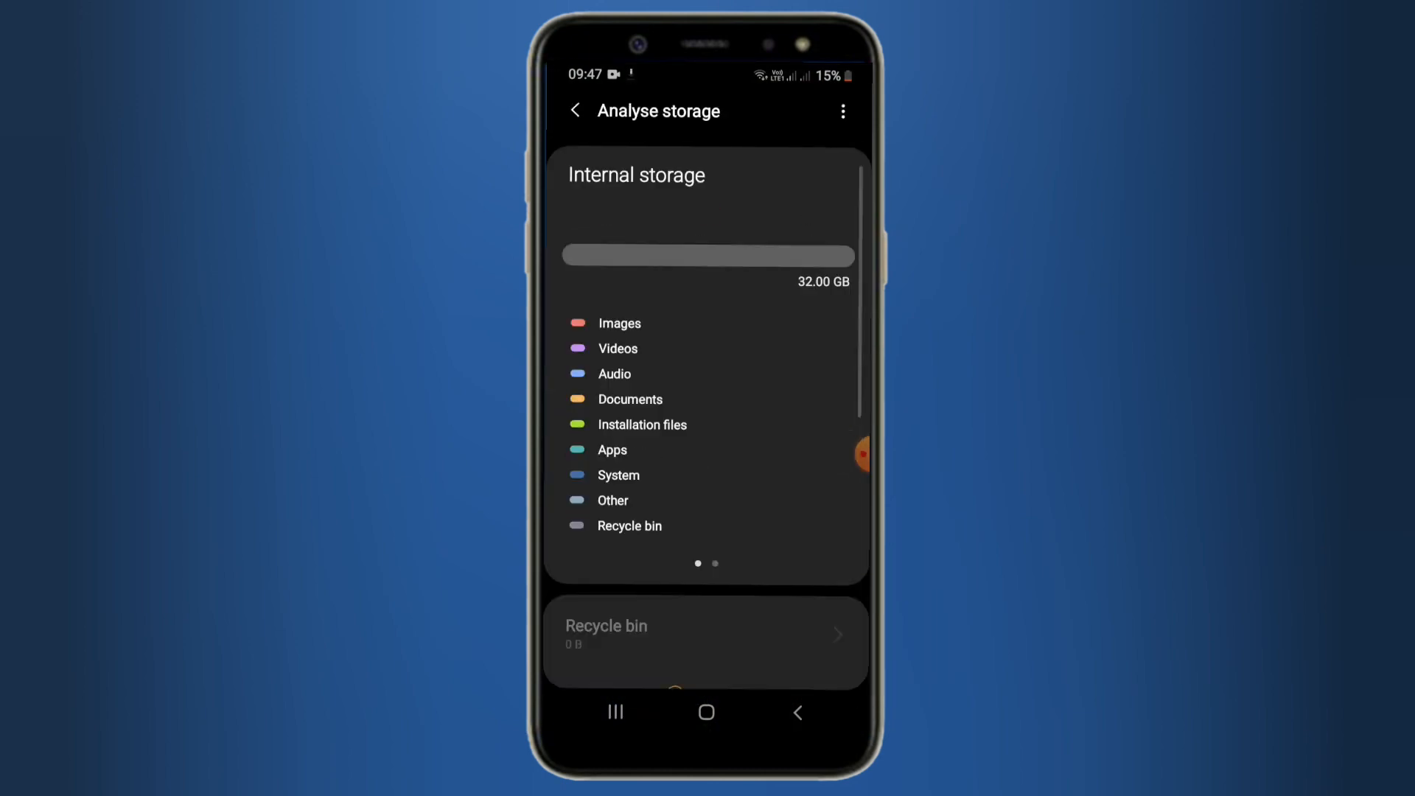